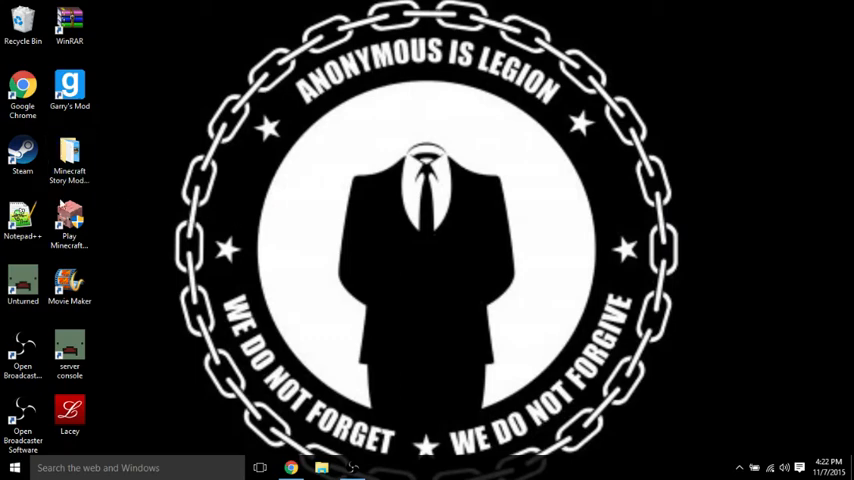
- Open the server's Commands.dat from the desktop shortcut in Notepad++
double_click(22, 220)
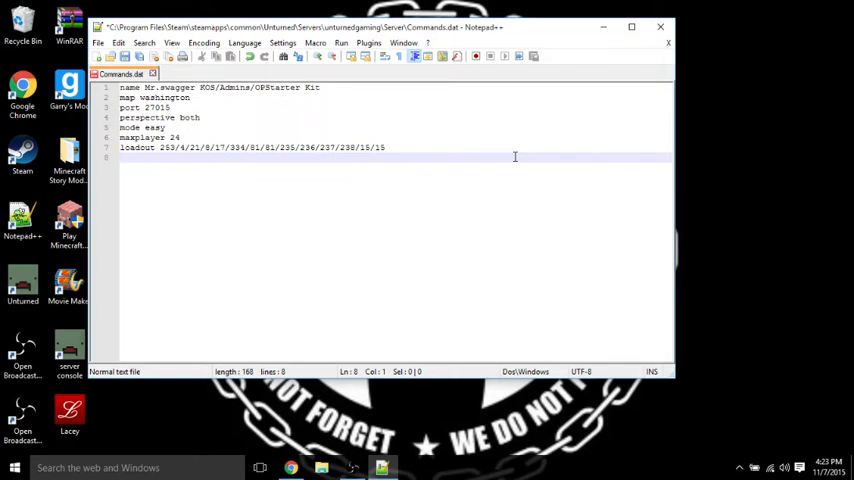
- Add the line 'chatrate 2' below the loadout setting
text(chat)
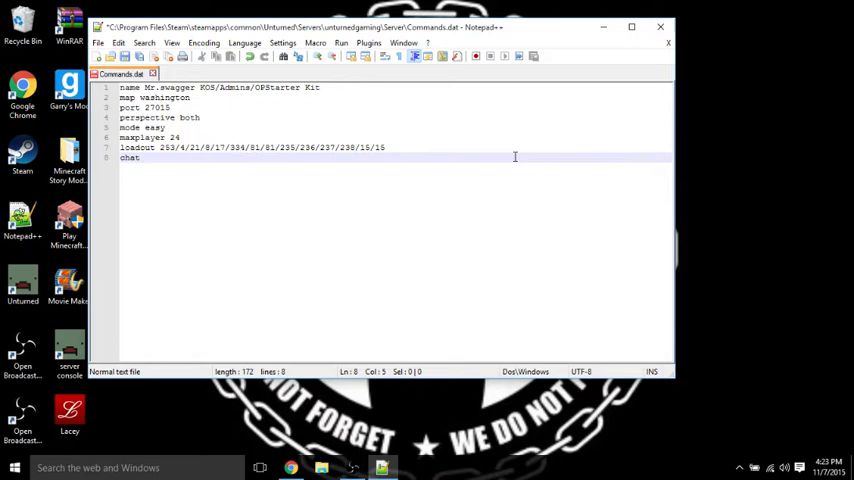
text(rate)
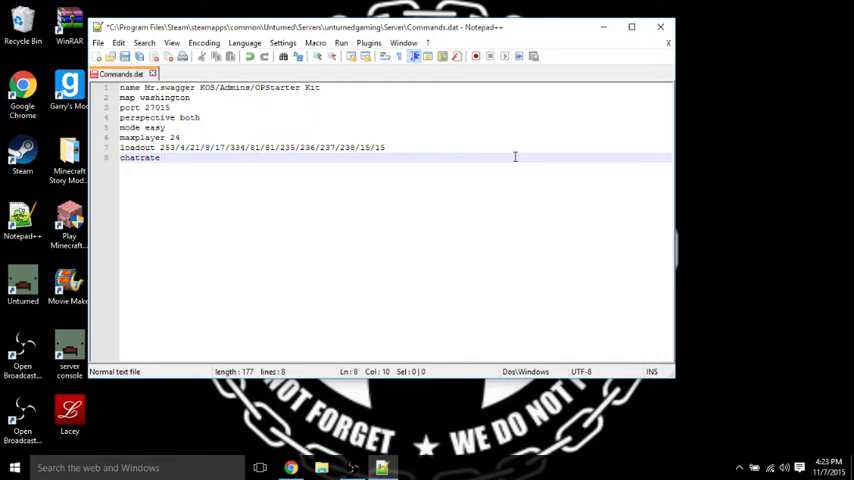
text(2)
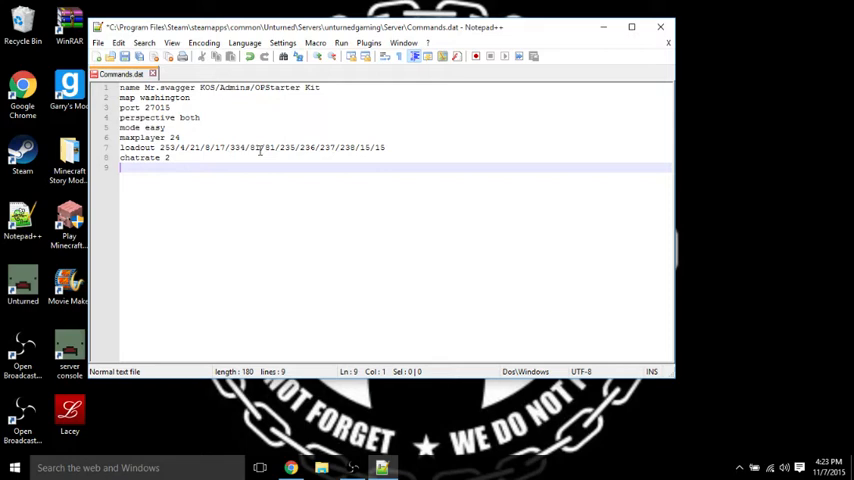
- Add the line 'welcome Have Fun Enjoy Respect Admins' below chatrate
text(welcome Have)
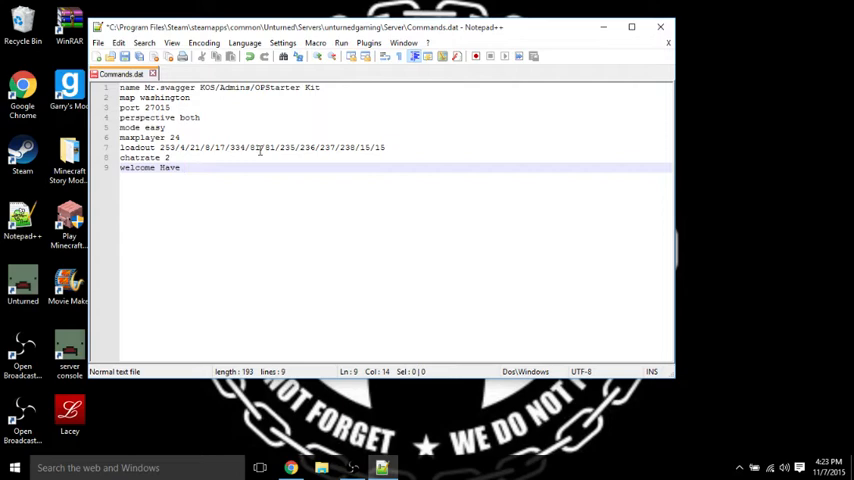
text(fun)
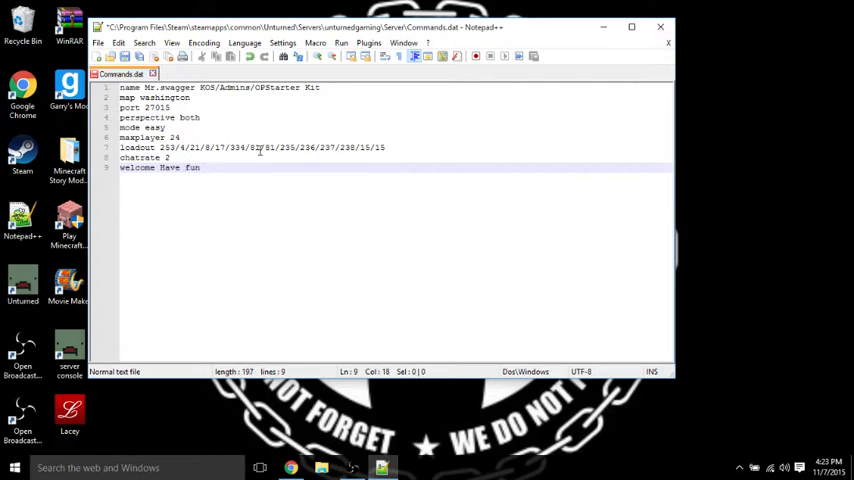
text(er)
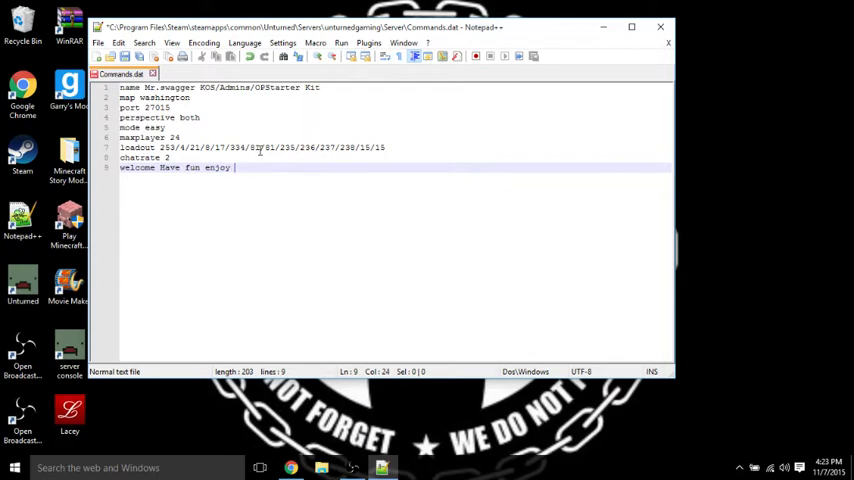
text(rea)
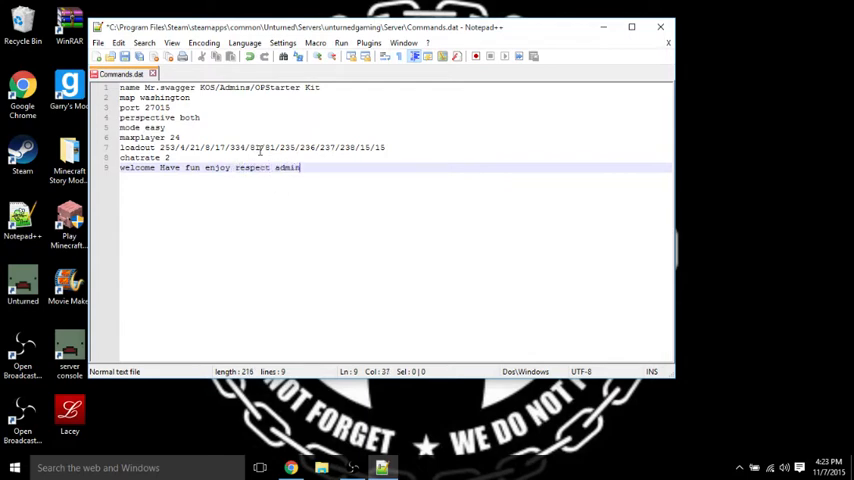
text(s)
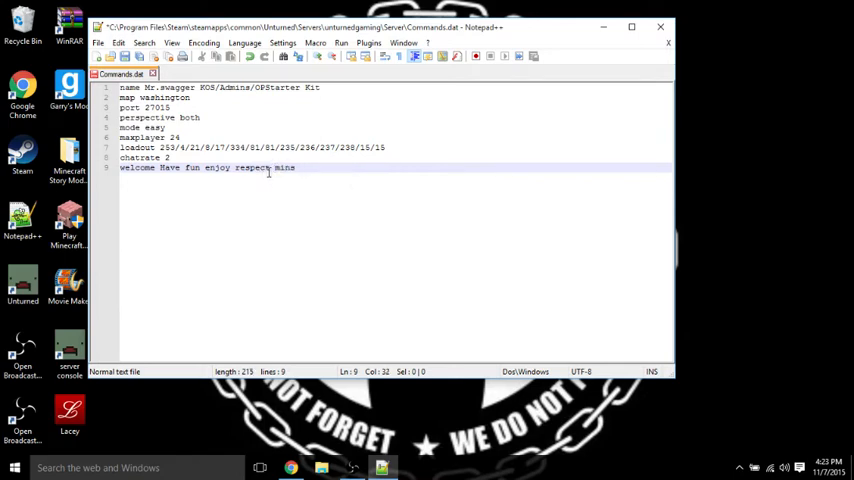
text(Admins)
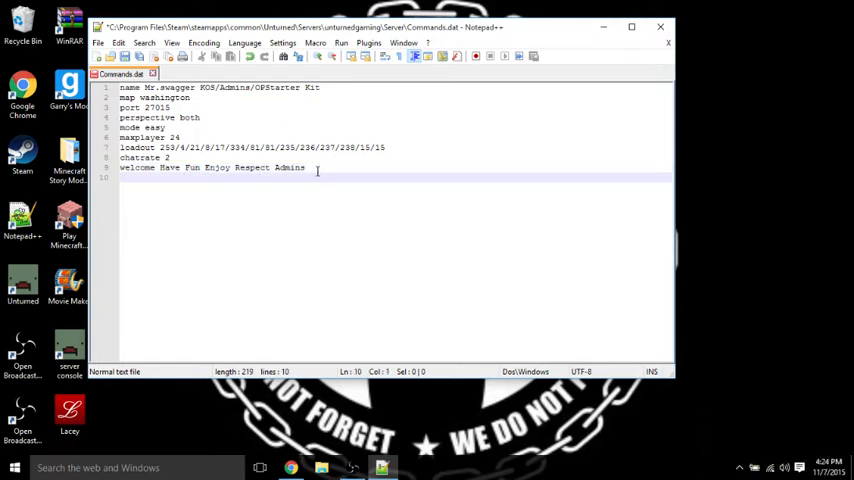
- Add the line 'timeout 300' below the welcome message
text(ts)
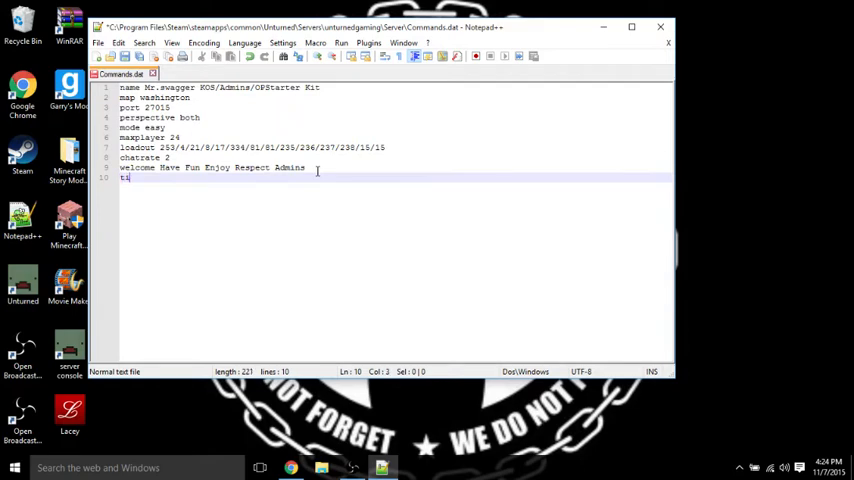
text(imeout)
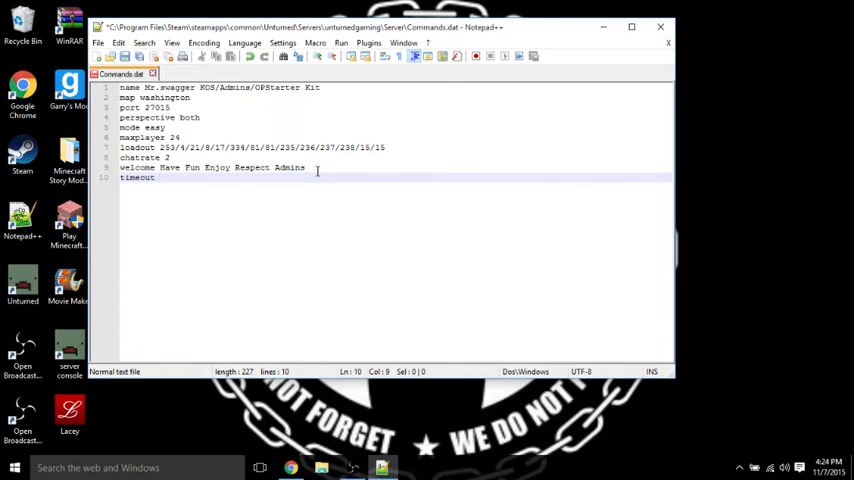
text(300)
click(214, 168)
text( don forget to favoei)
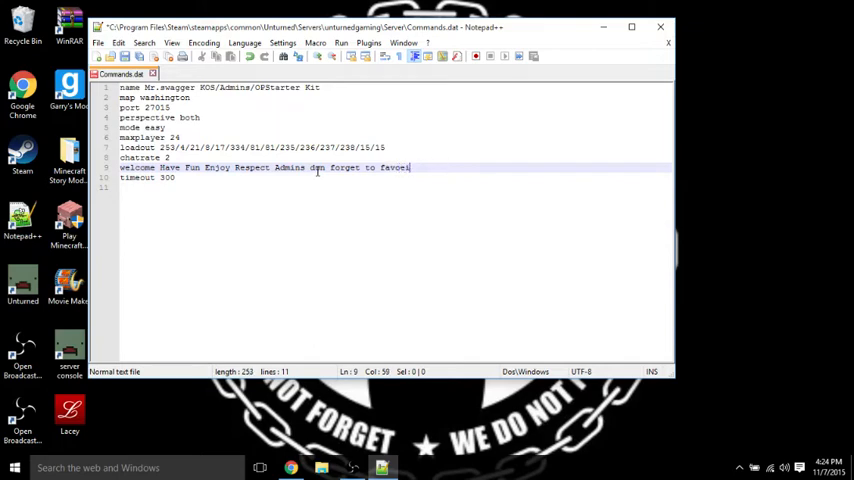
- End the welcome text with 'Dont Forget To Favorite The Server' and begin an owner line
key(Backspace)
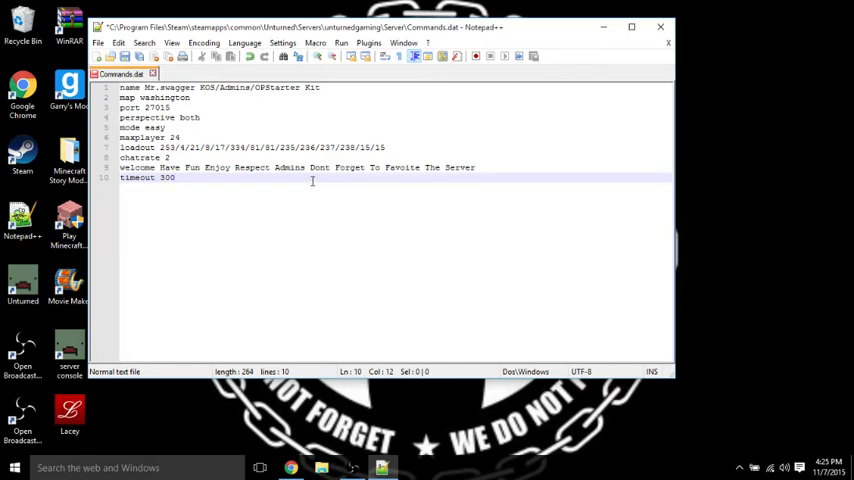
text(owner)
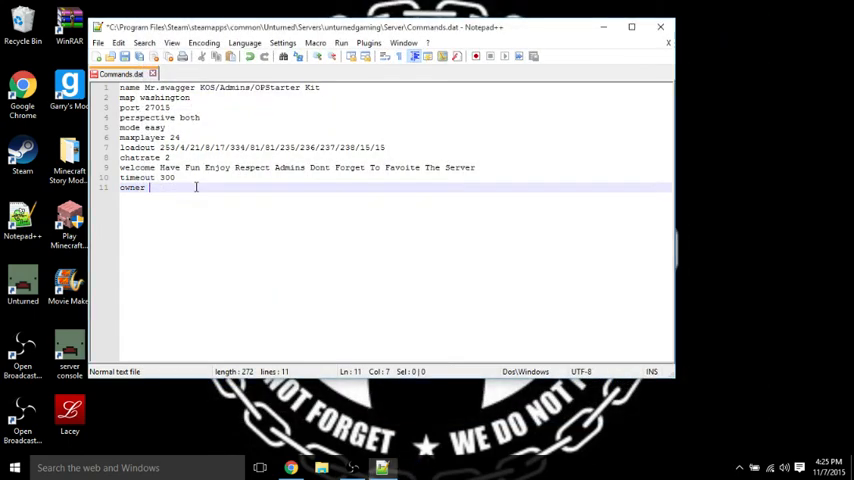
- Complete 'owner Unturnedgaming', save Commands.dat and check the server console
text(Unturnedgaming)
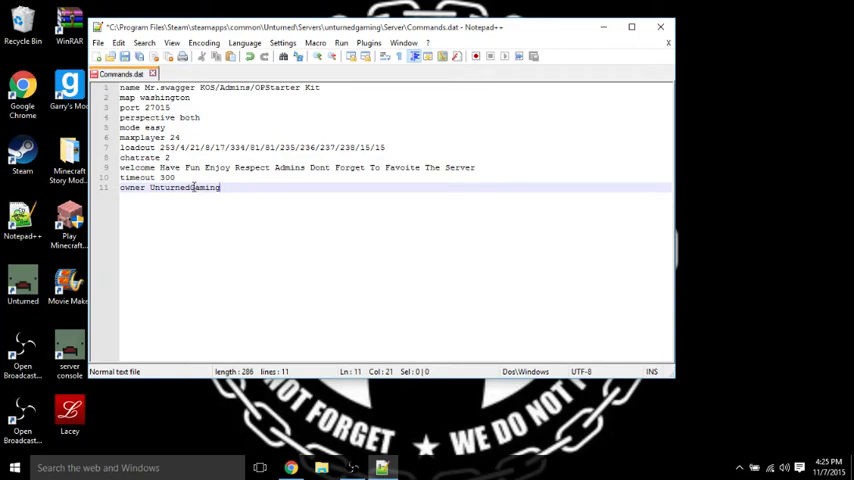
click(98, 44)
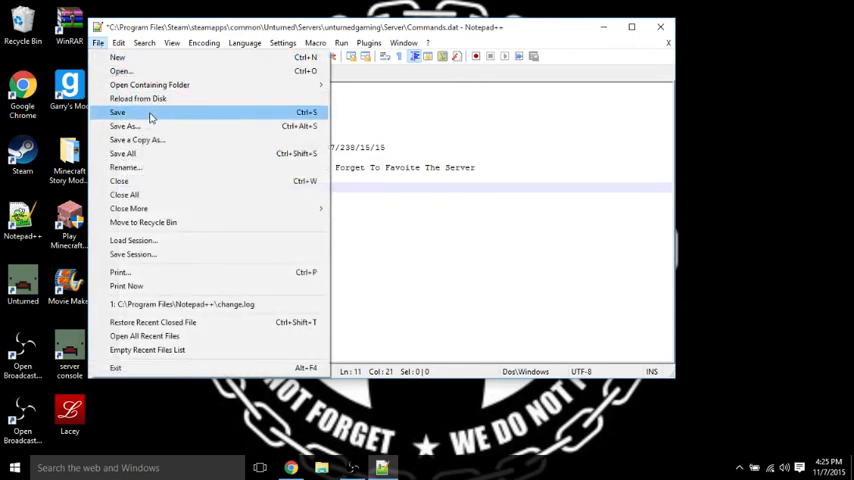
click(118, 112)
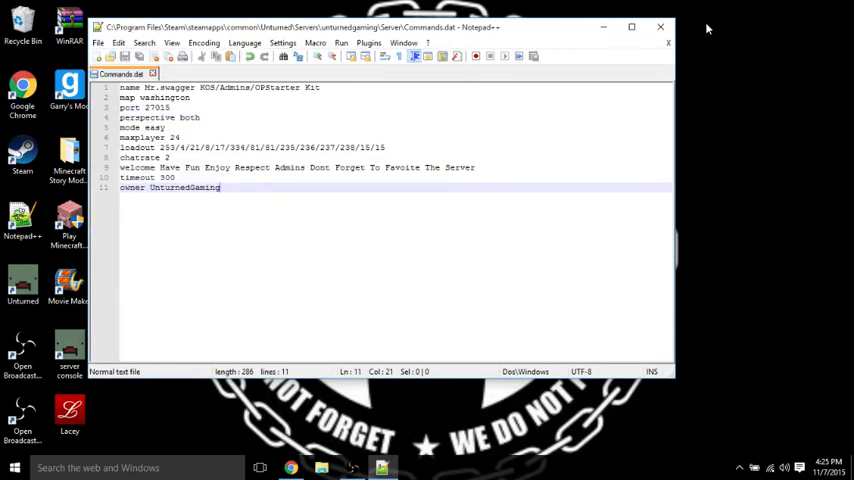
click(660, 28)
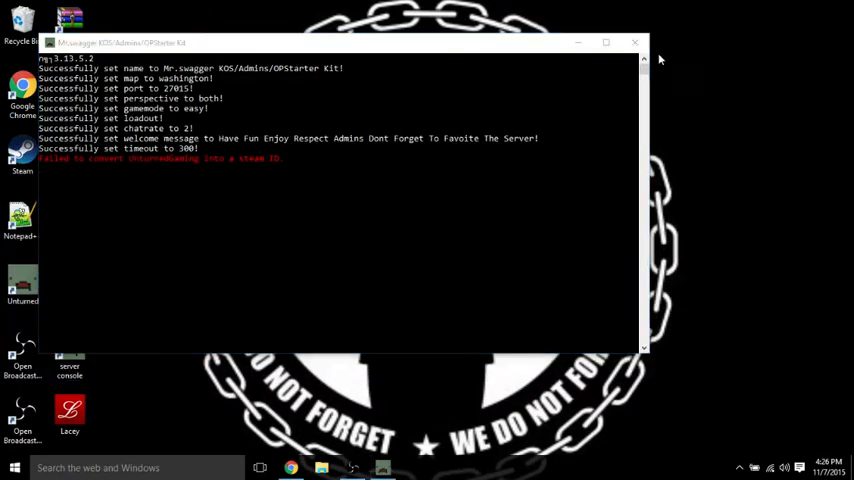
click(636, 44)
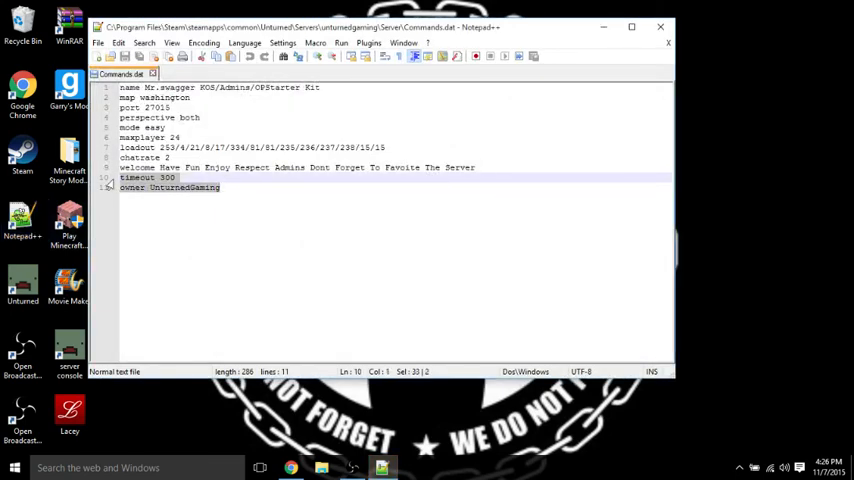
- Delete the owner line so the file ends at timeout 300, then save again
click(230, 188)
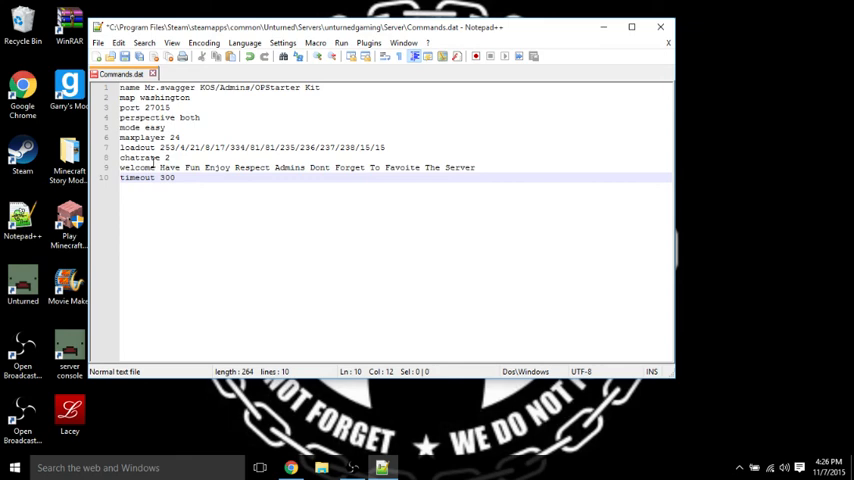
click(98, 44)
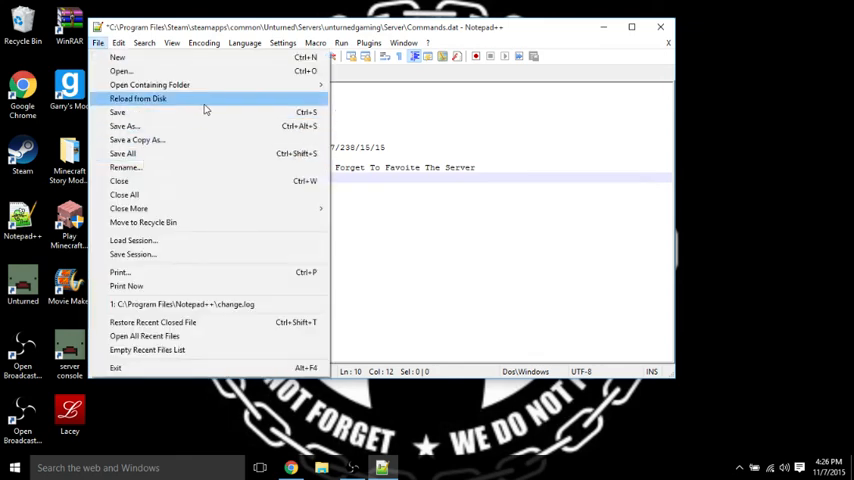
click(136, 98)
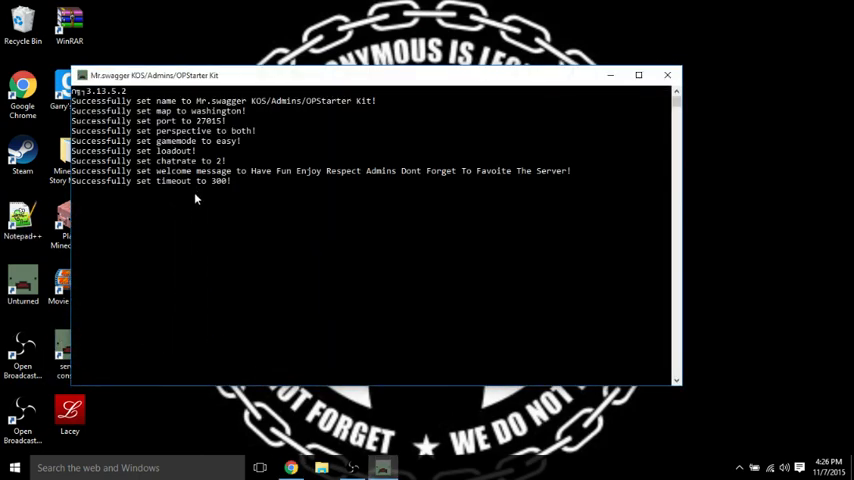
- Bring up the Windows Start menu over the server console showing all settings applied
click(14, 468)
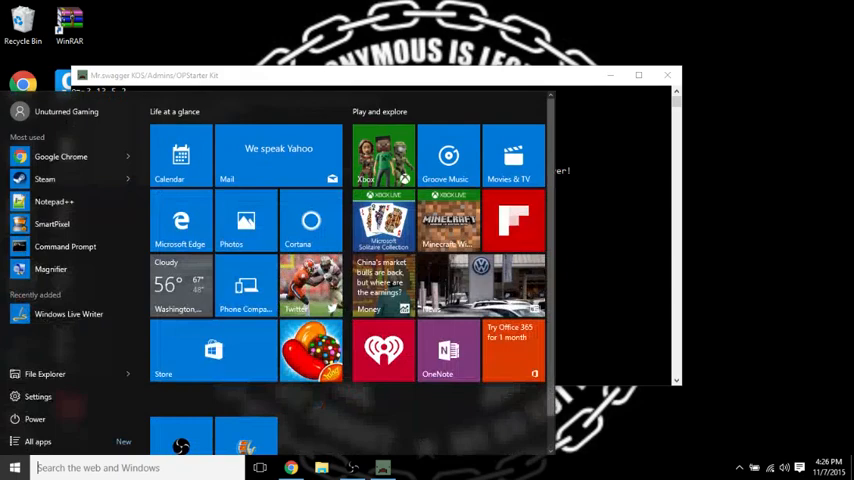